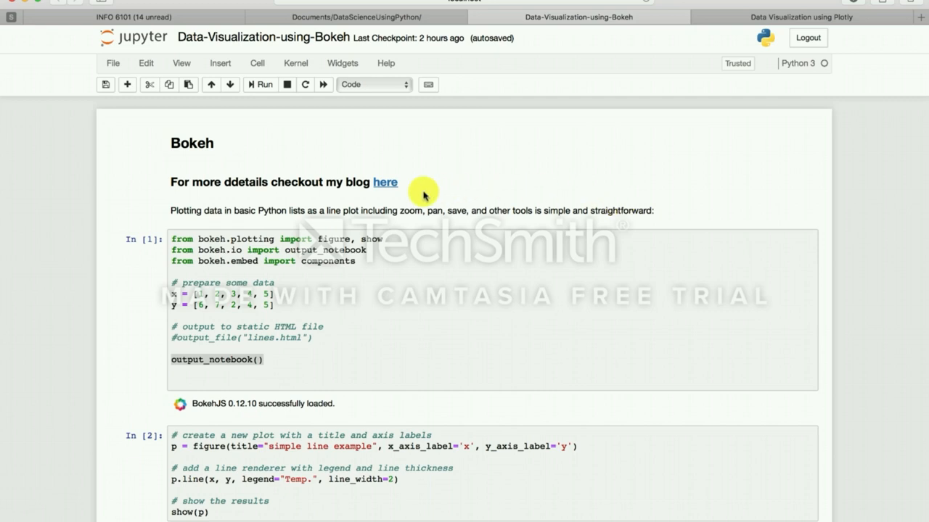
Scroll the Bokeh notebook down to the import cell and the simple line plot.
scroll(down, 3)
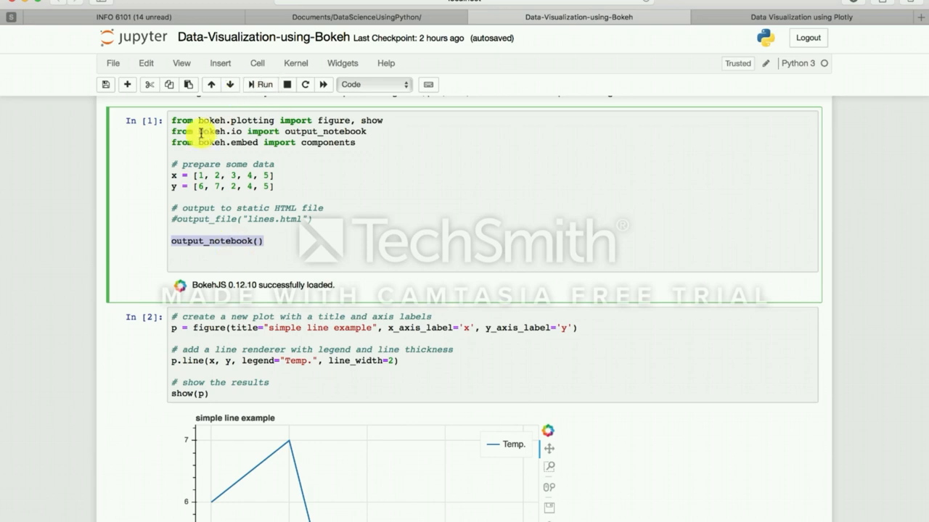
Scroll past the scatter, square and grid plots to the fertility bubble chart.
scroll(down, 3)
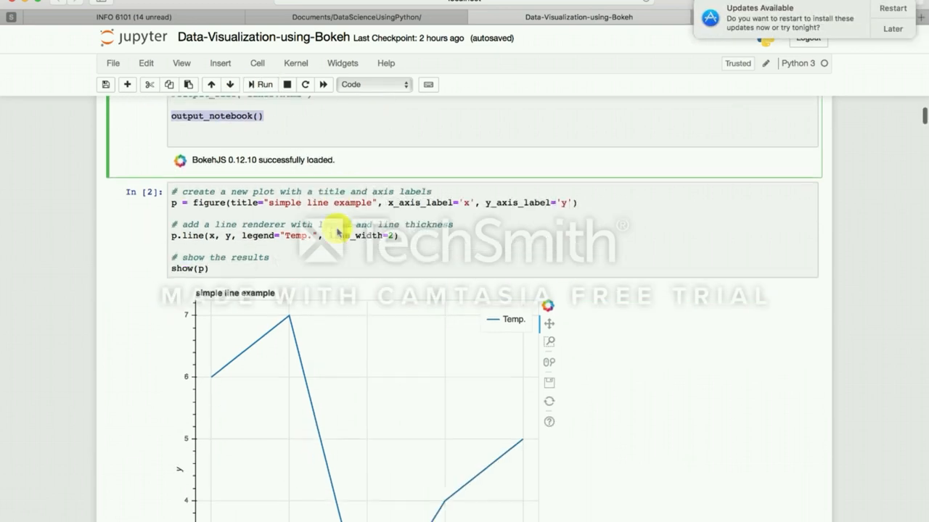
scroll(down, 3)
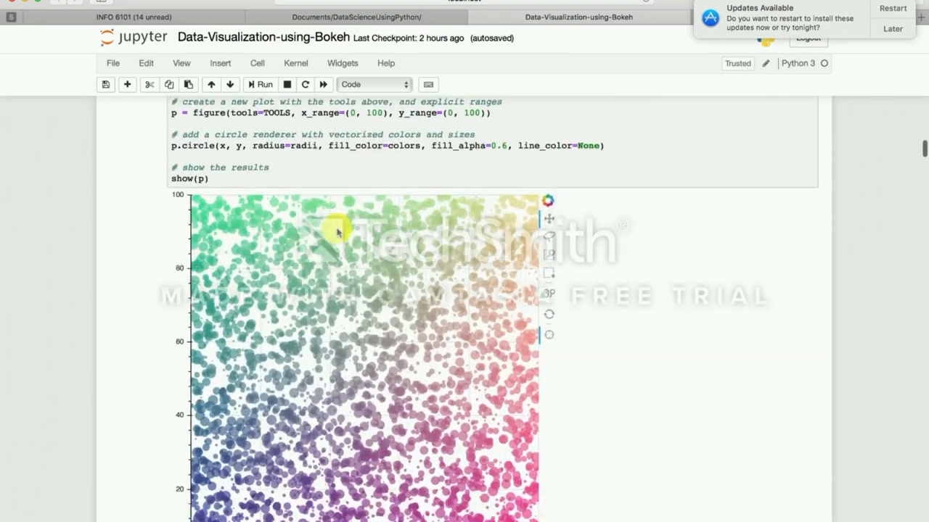
scroll(up, 3)
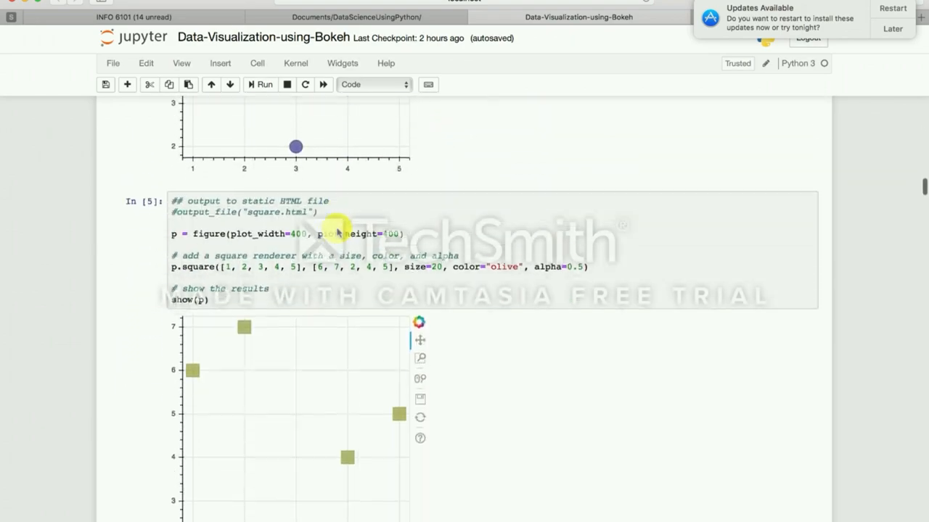
scroll(down, 3)
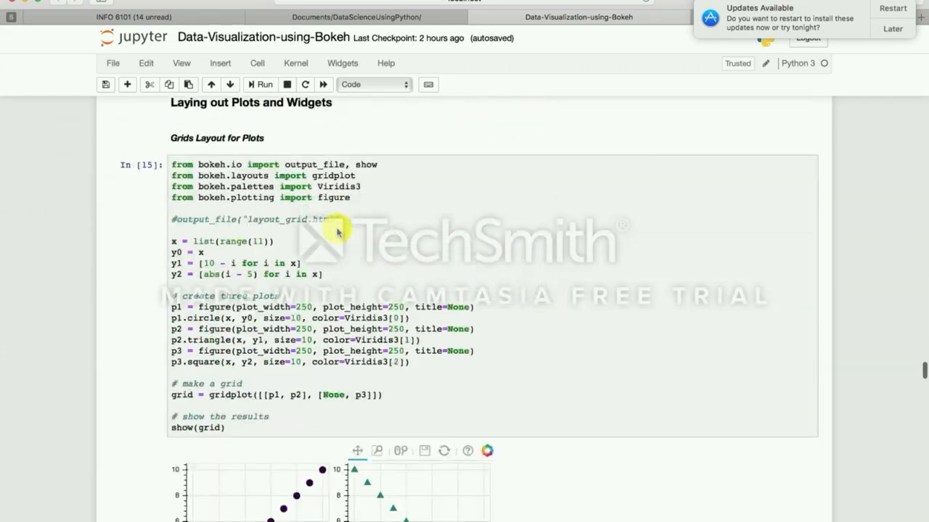
scroll(down, 3)
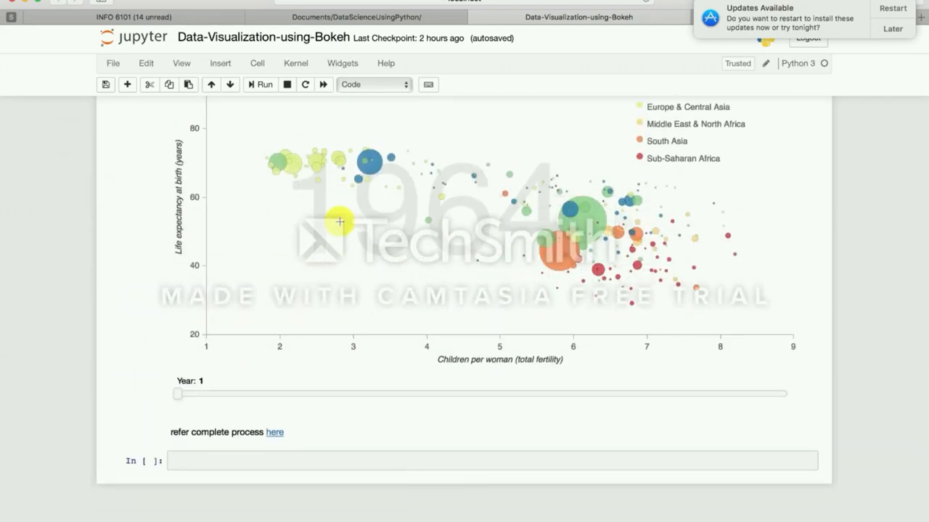
Drag the bubble chart's Year slider forward through 1971 and 1980 to later years.
scroll(down, 3)
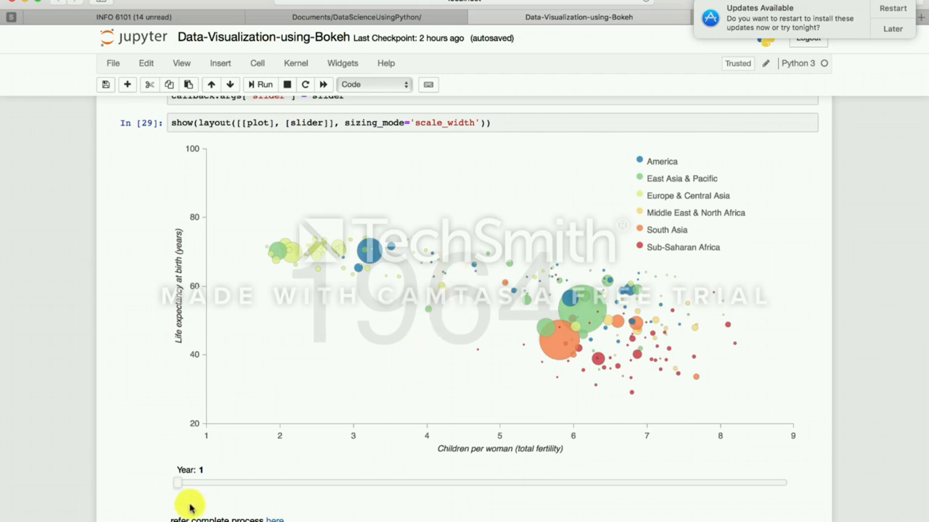
drag(177, 483, 269, 477)
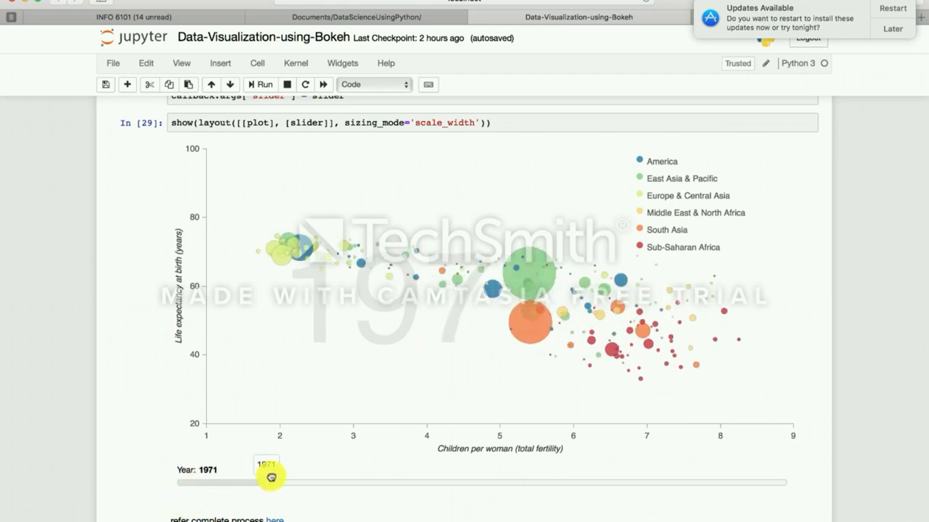
drag(270, 478, 391, 482)
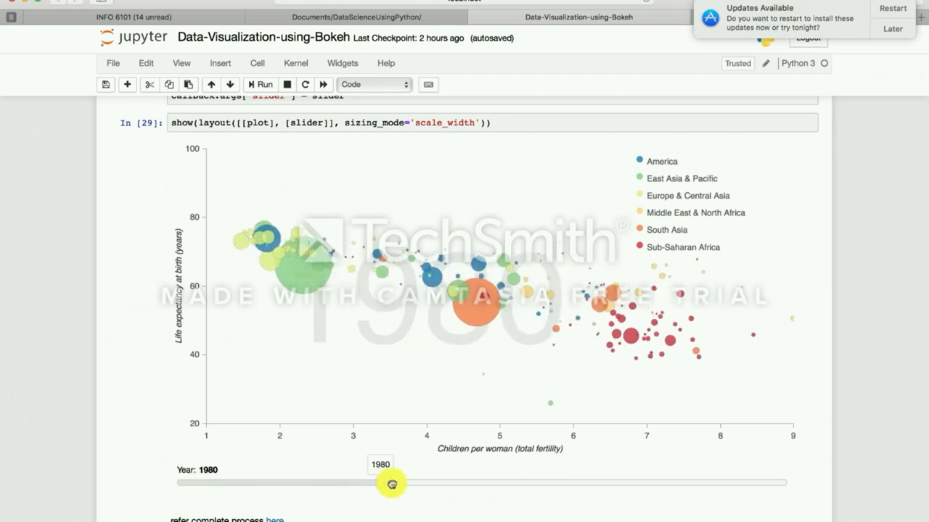
drag(389, 482, 471, 483)
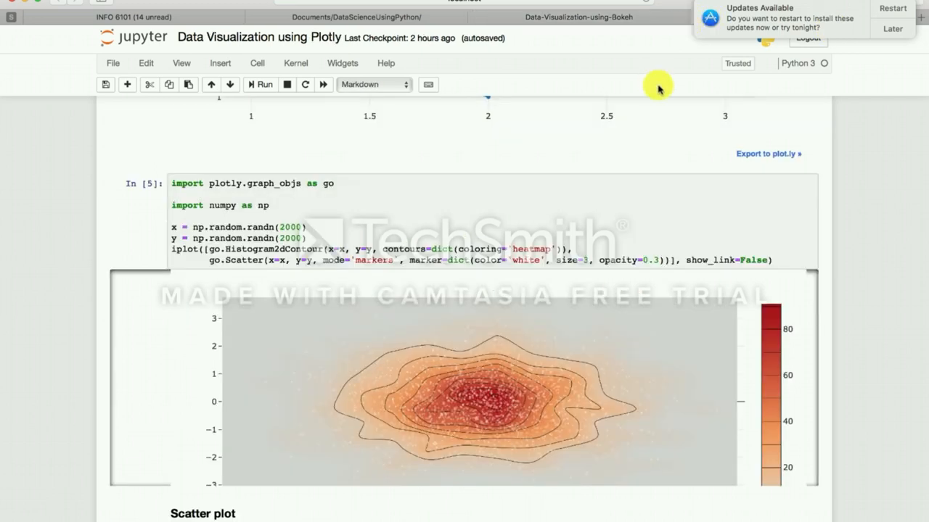
mouse_move(543, 169)
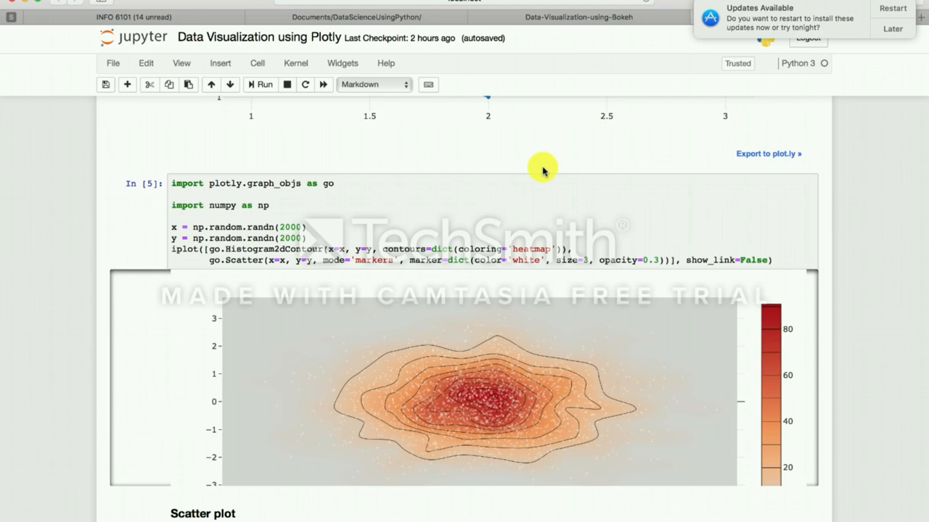
Scroll the Plotly notebook from its top cells down to the line and contour plots.
scroll(up, 3)
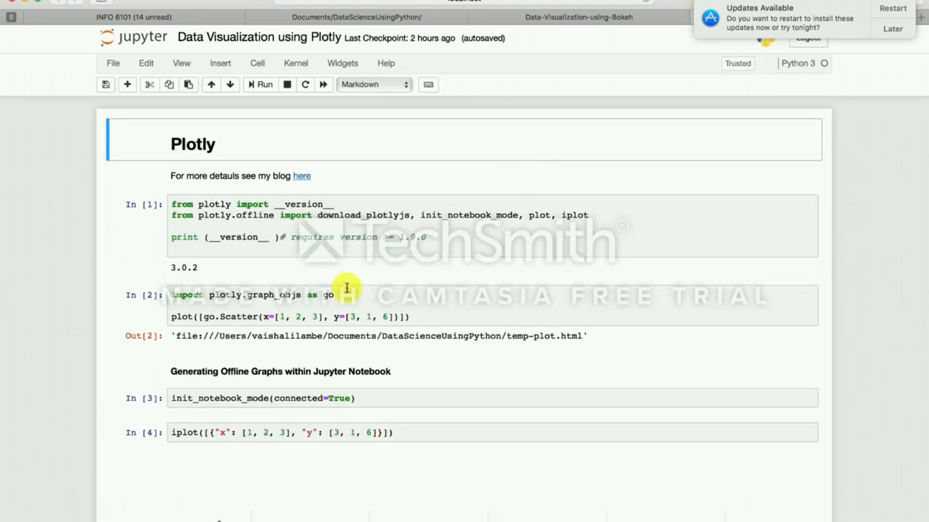
scroll(down, 3)
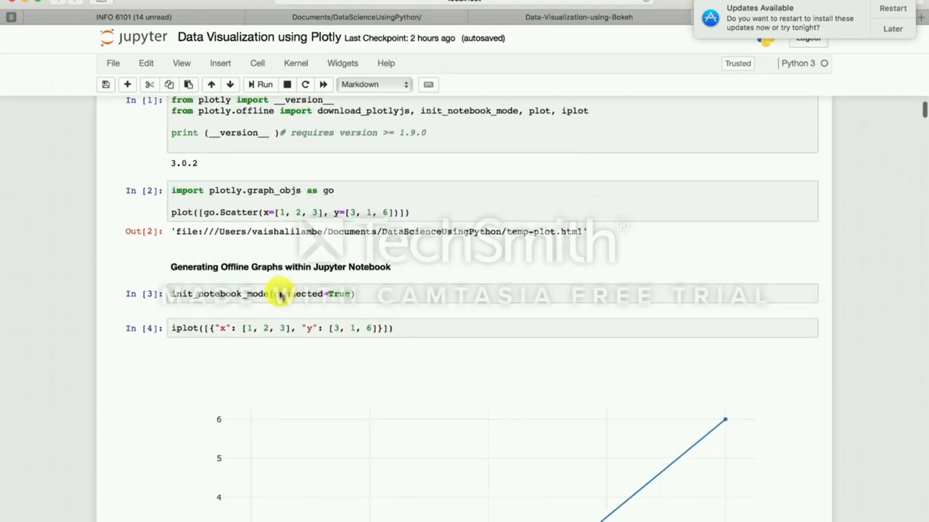
scroll(down, 3)
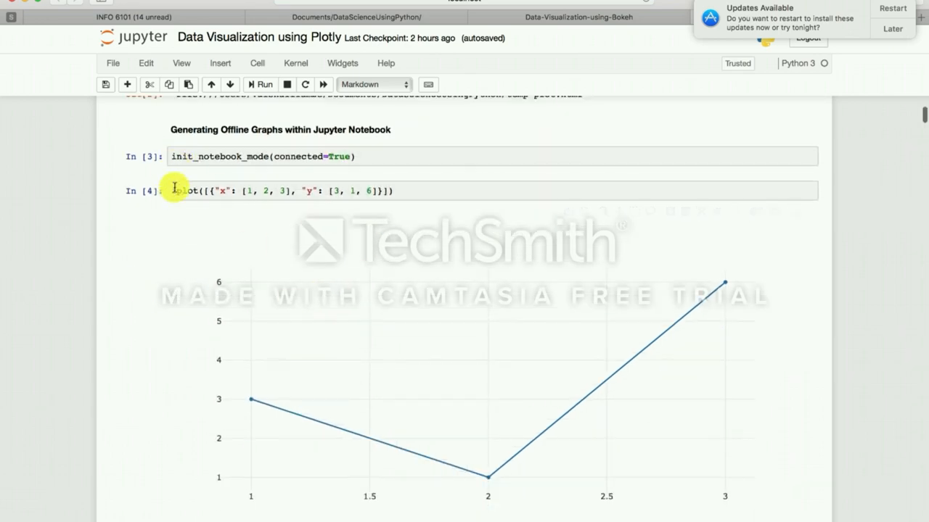
scroll(down, 3)
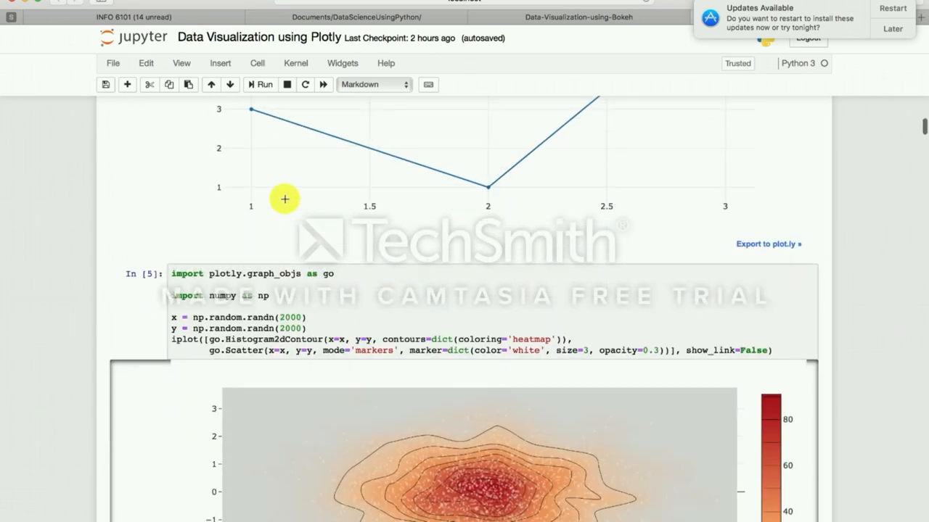
scroll(down, 3)
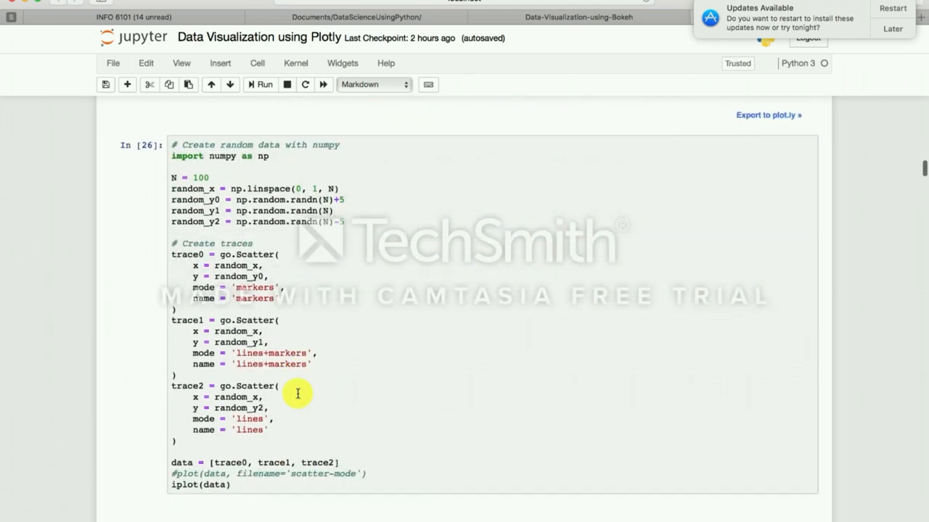
Scroll through the scatter, USA states and bar chart cells toward the pie chart.
scroll(down, 3)
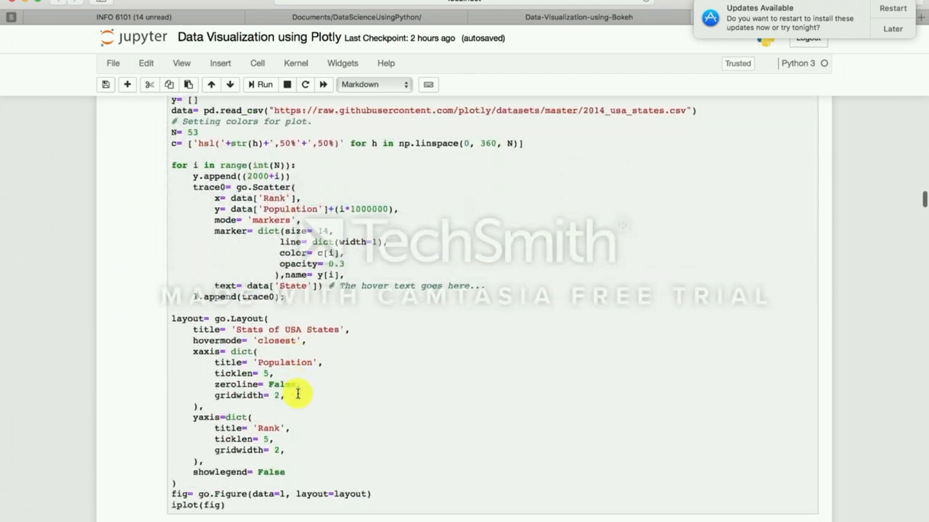
scroll(down, 3)
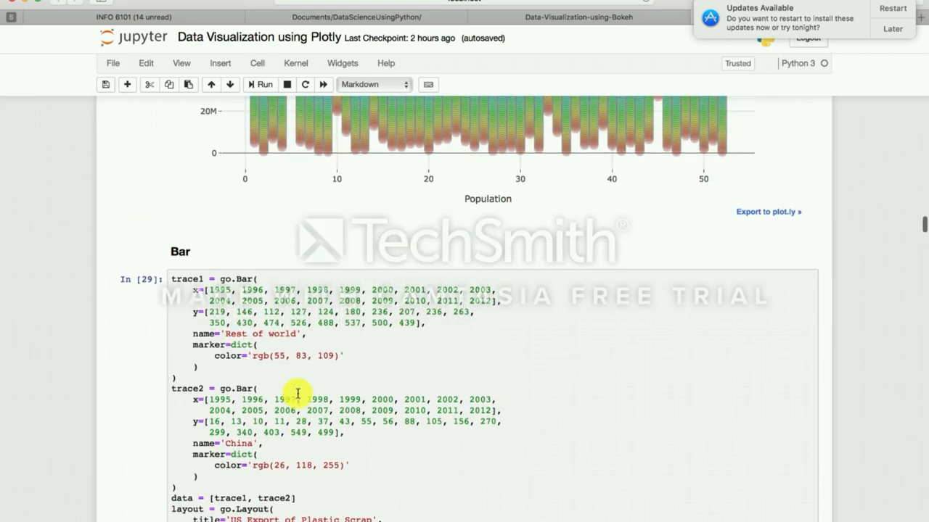
scroll(up, 3)
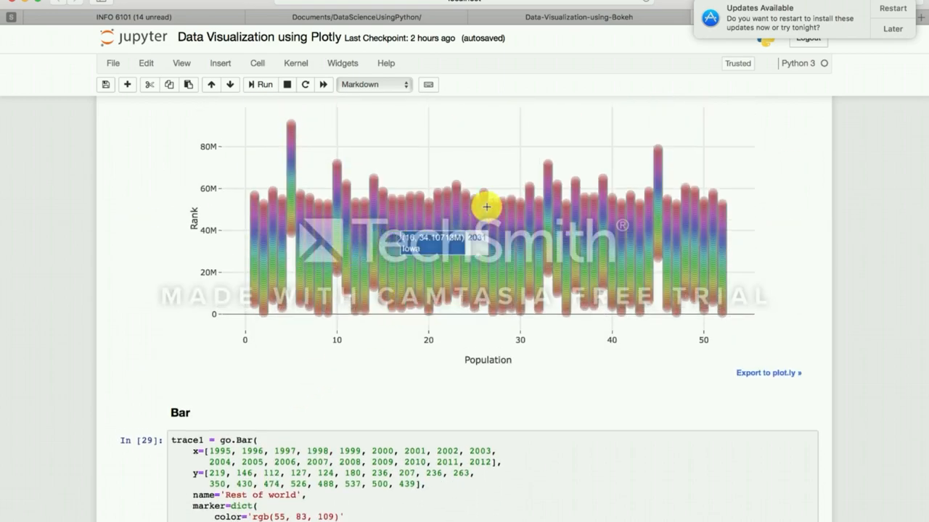
mouse_move(375, 276)
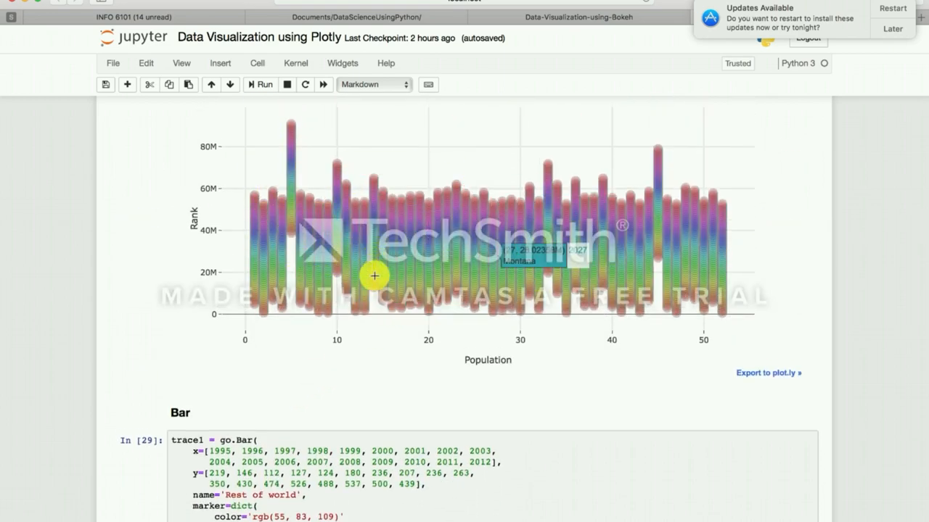
scroll(down, 3)
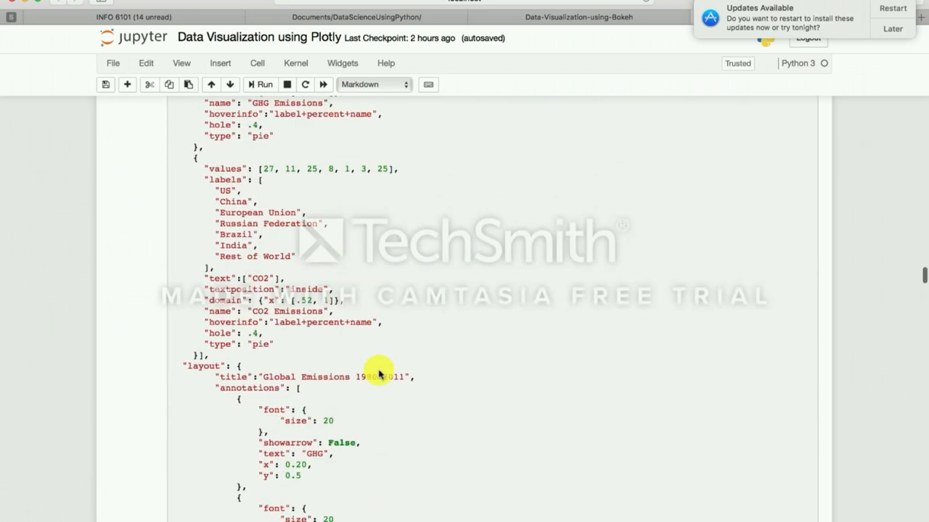
scroll(down, 3)
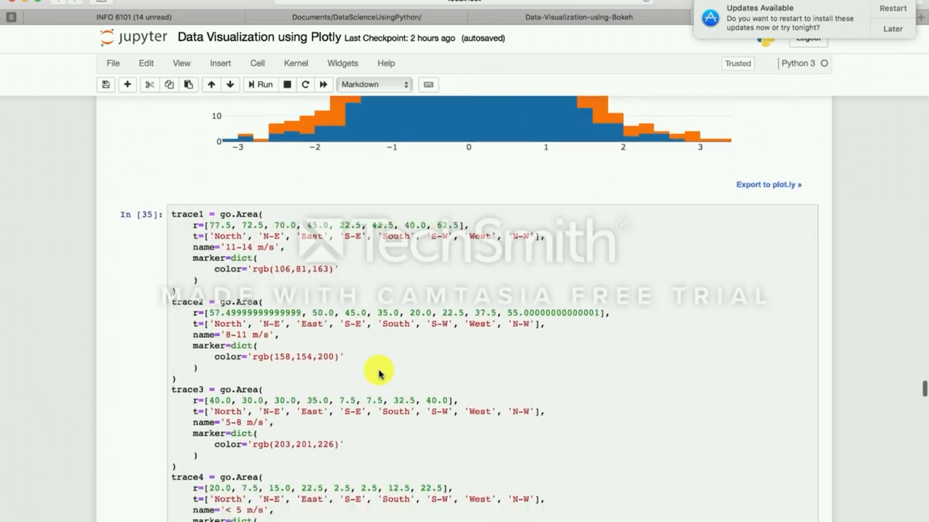
Scroll past polar, funnel and bubble map cells, then rotate the 3D scatter plot.
scroll(down, 3)
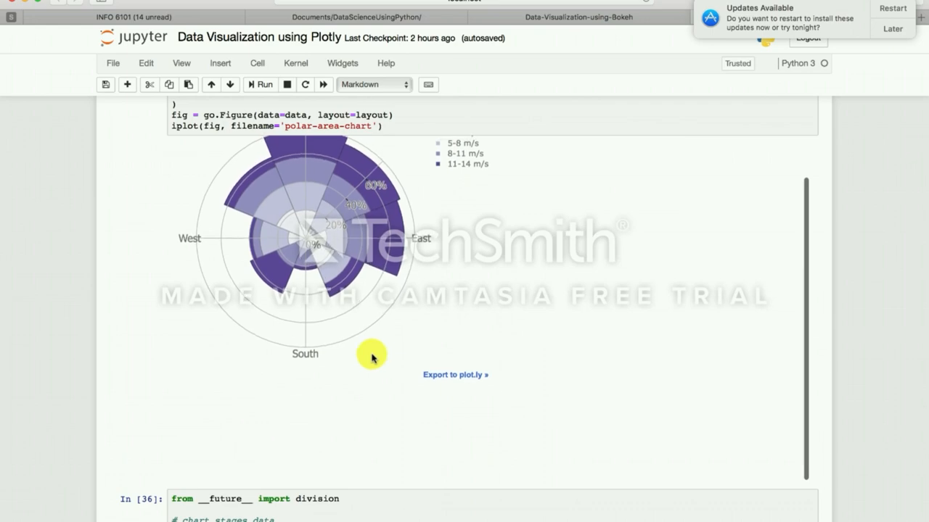
scroll(down, 3)
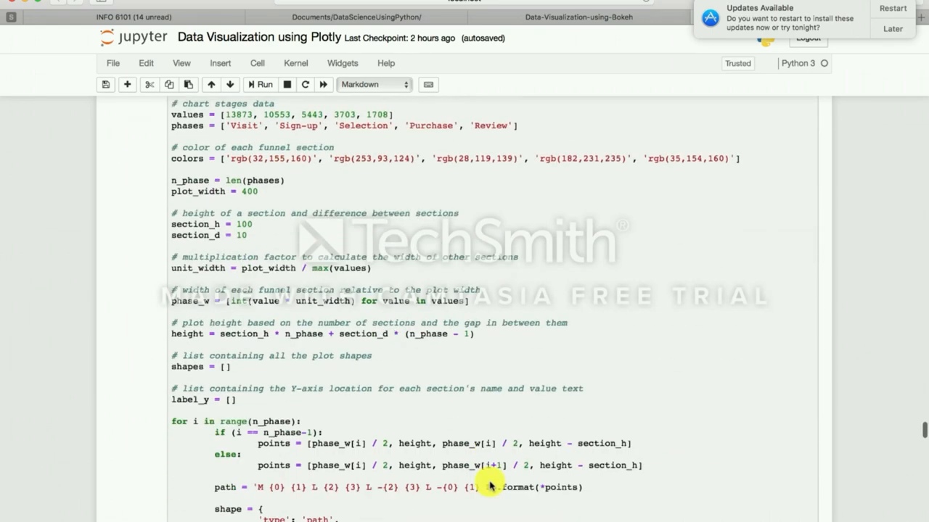
scroll(down, 3)
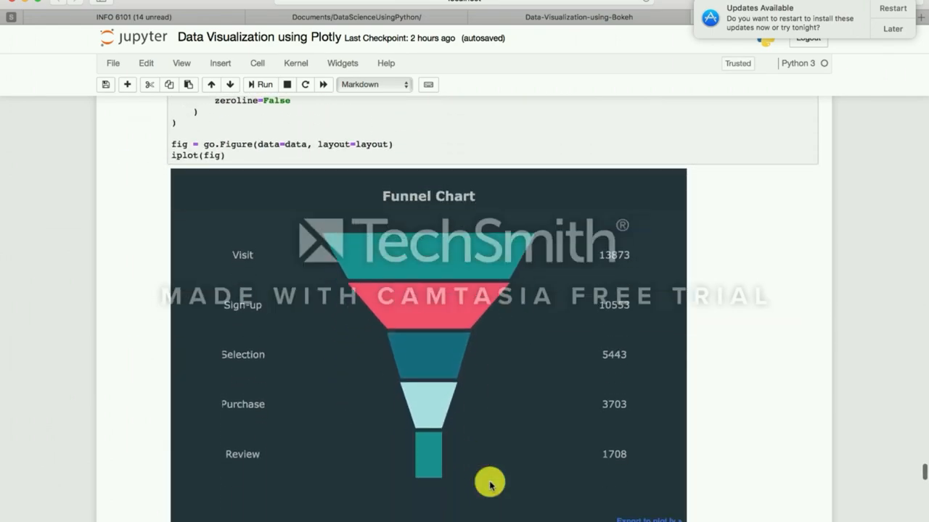
scroll(down, 3)
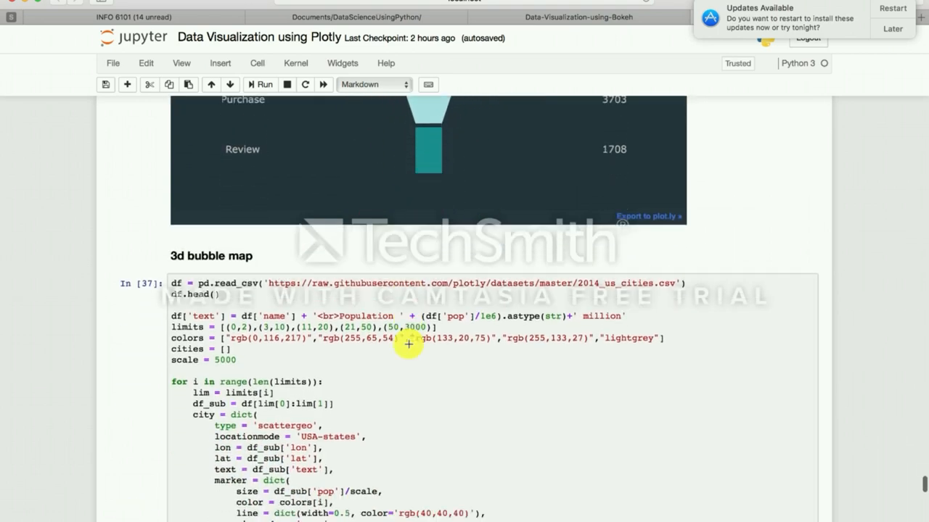
scroll(down, 3)
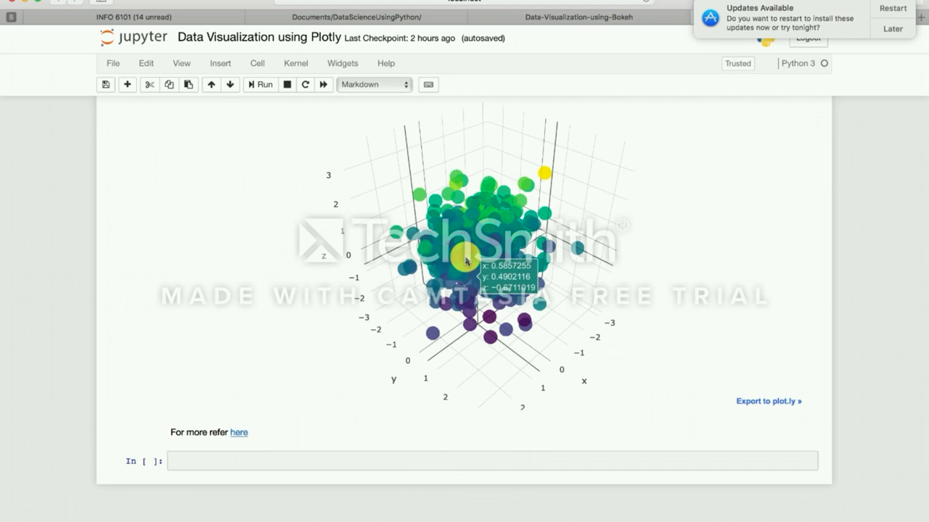
drag(468, 259, 447, 293)
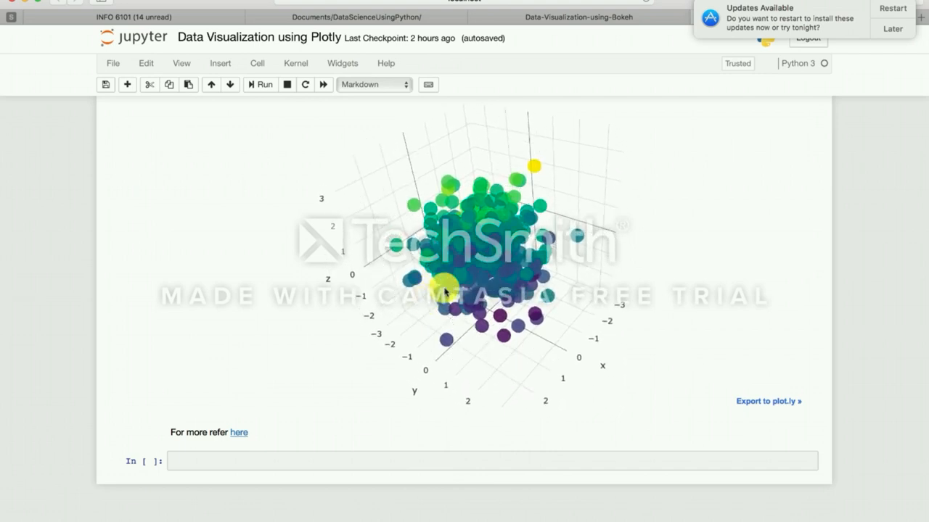